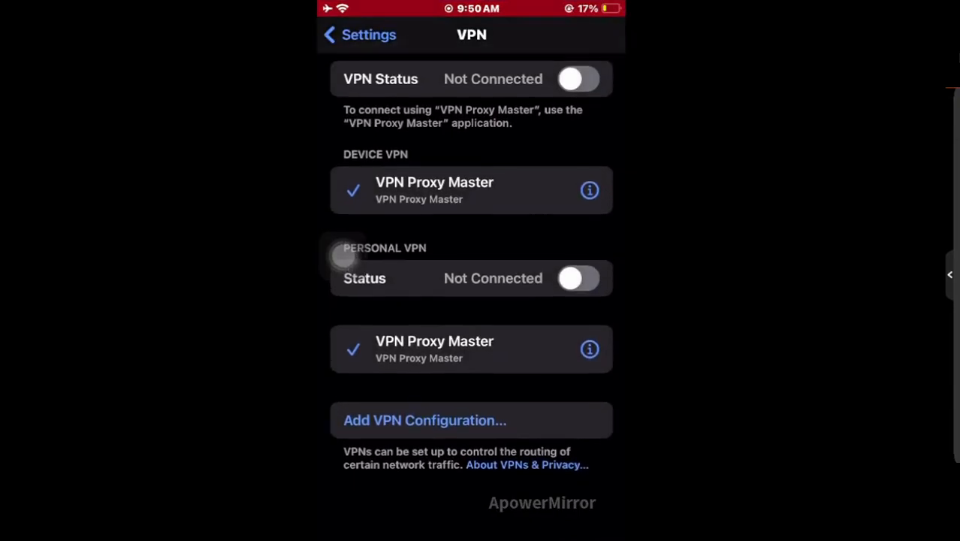
- Leave the VPN page and scroll the main Settings list down toward General
click(328, 34)
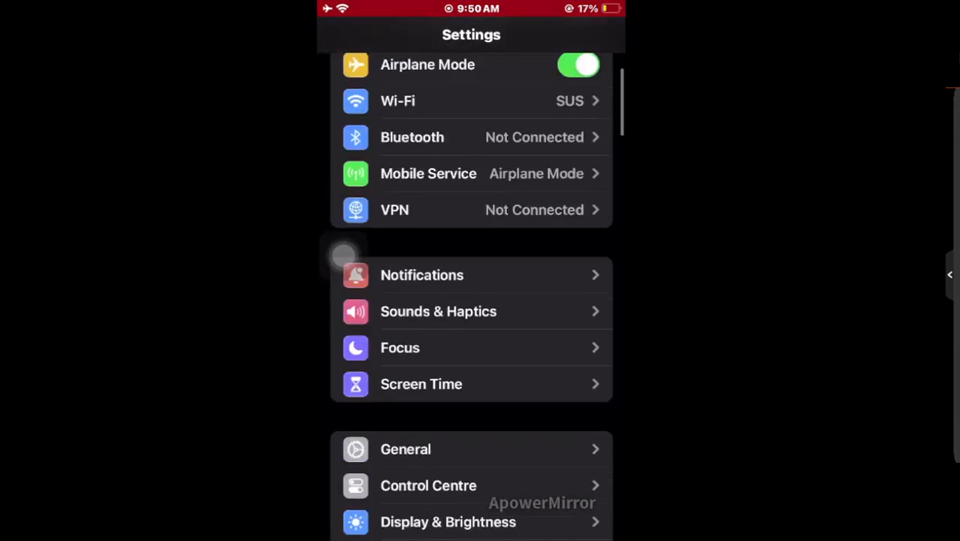
scroll(down, 3)
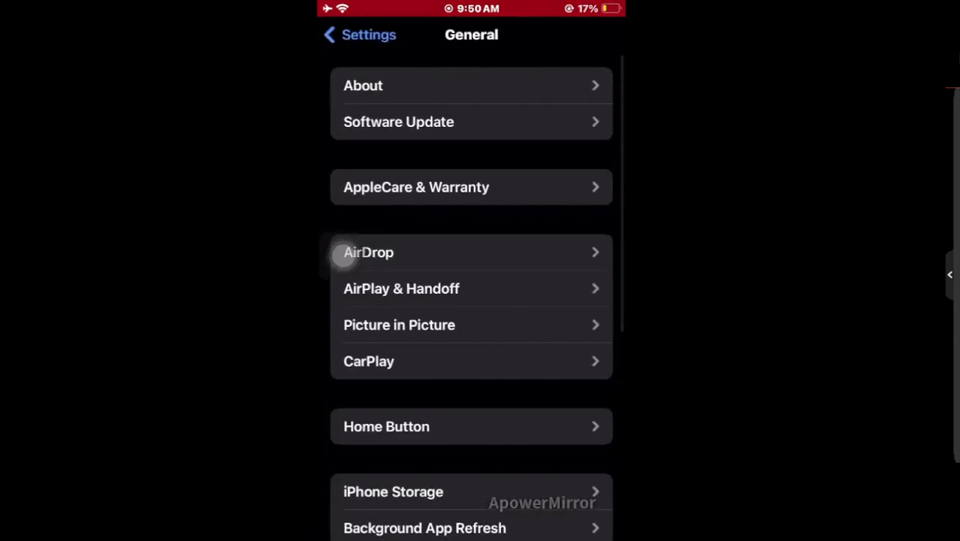
- Open the About page under General to reach the device name
click(362, 85)
text(Iphone)
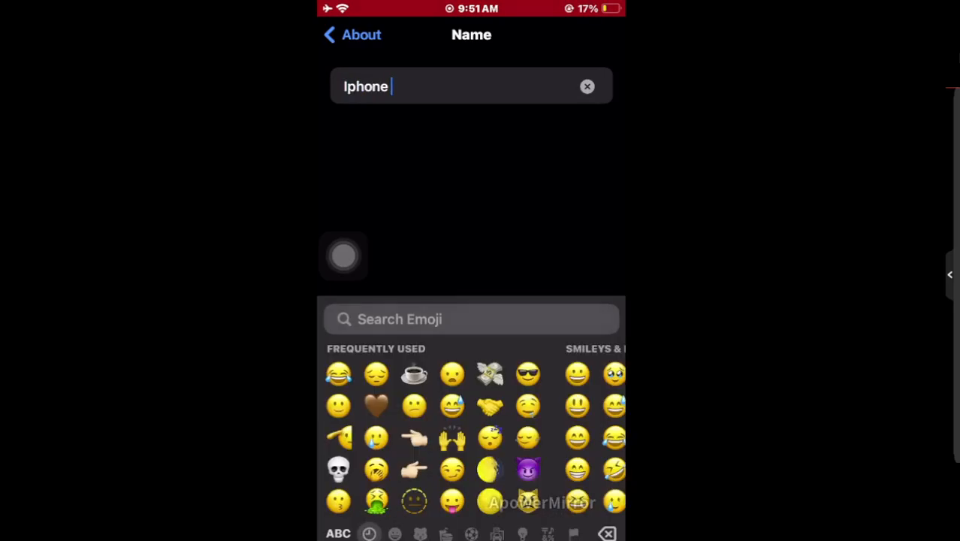
- Append emojis, including flying-money ones, after 'Iphone' in the device name
click(489, 374)
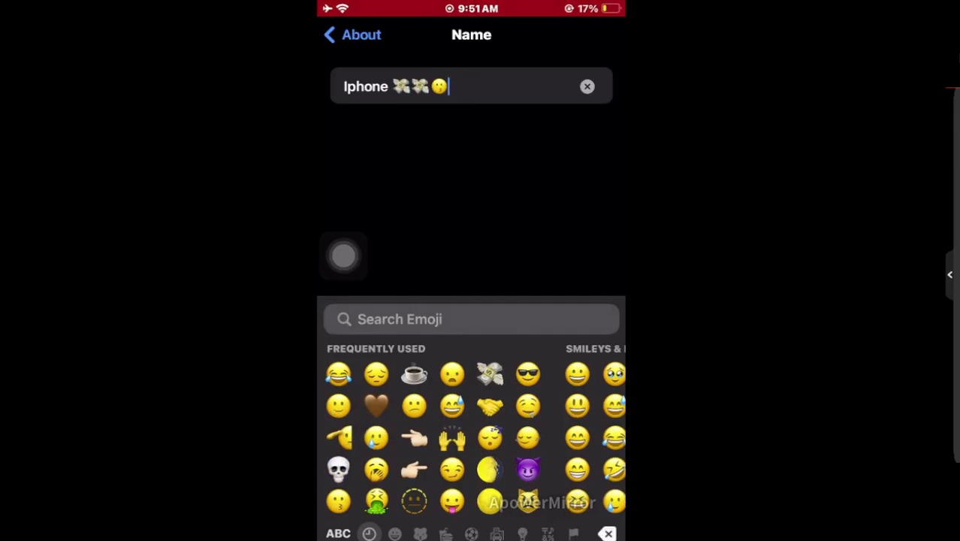
click(339, 469)
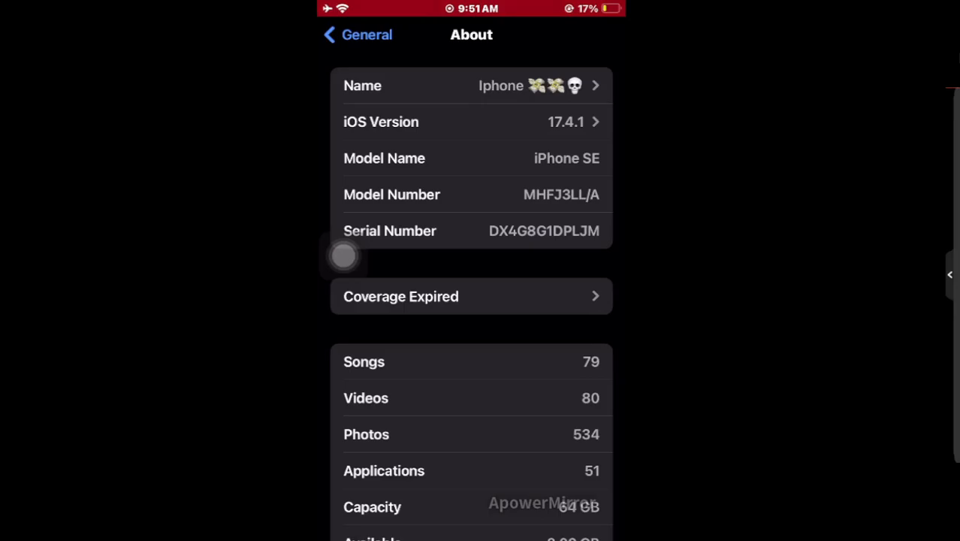
- Return from About to the General settings list with the emoji name saved
click(357, 35)
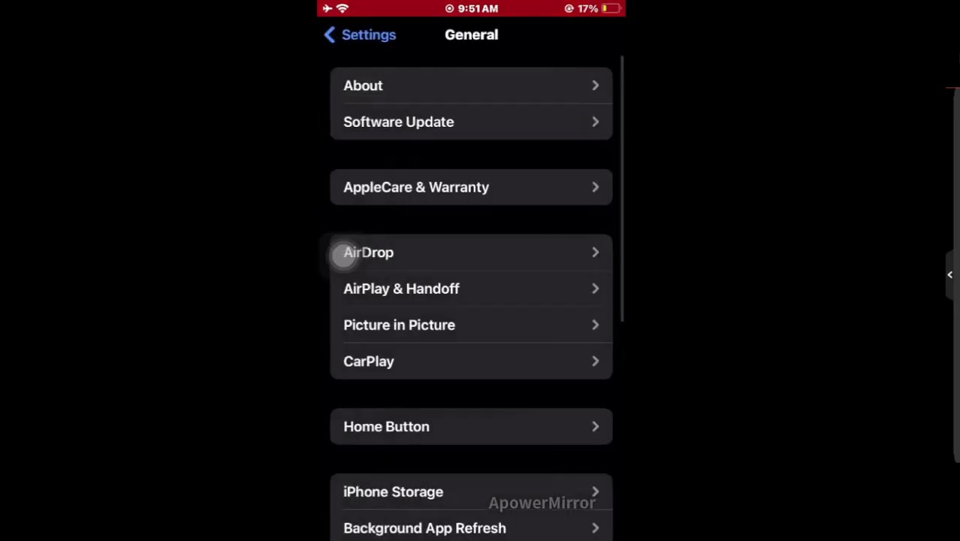